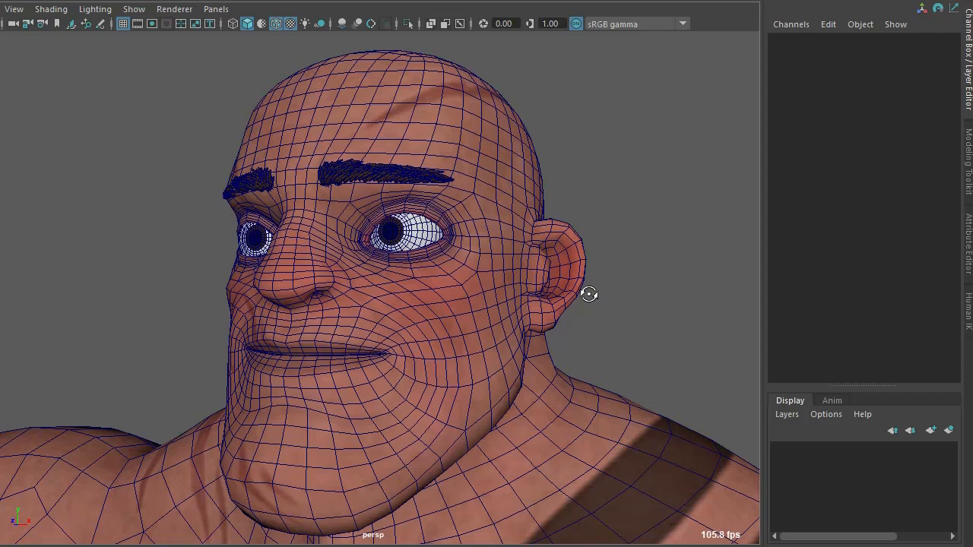
Tumble the head slightly toward the front to study the mouth and nose loops.
{"action": "left_click_drag", "start_coordinate": [590, 294], "coordinate": [620, 244]}
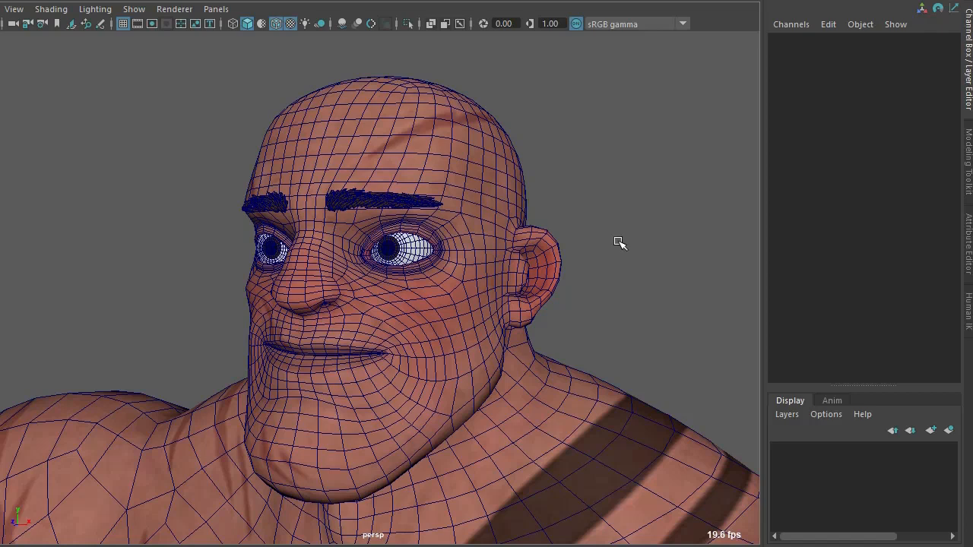
{"action": "mouse_move", "coordinate": [456, 209]}
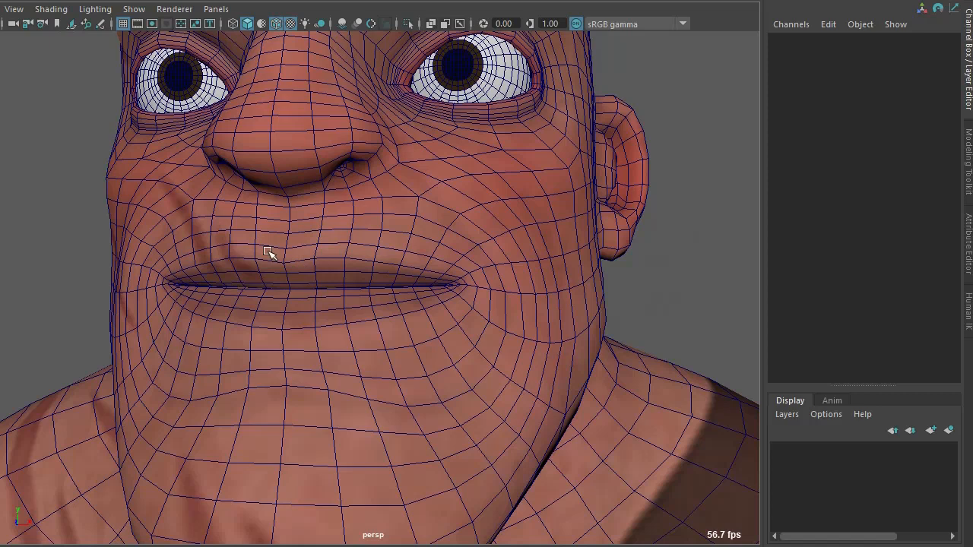
{"action": "mouse_move", "coordinate": [380, 313]}
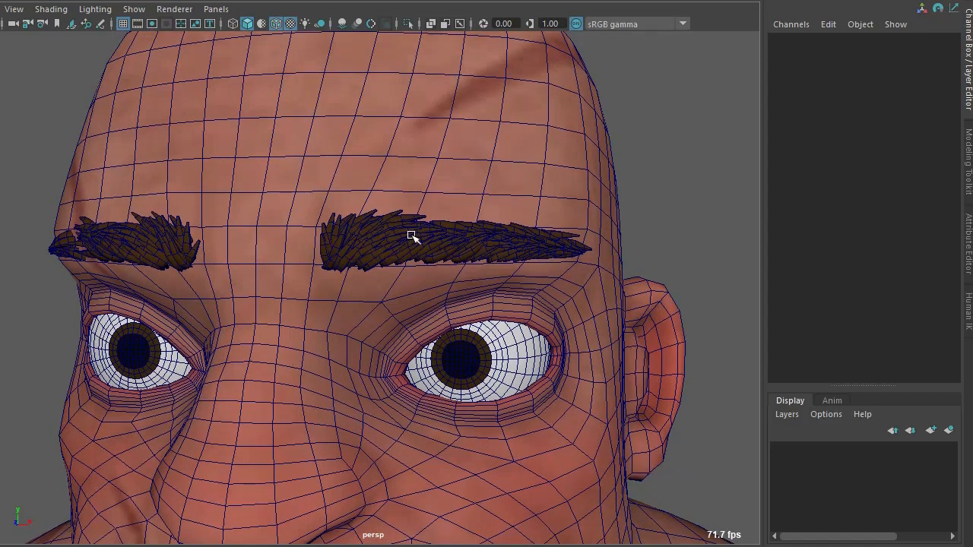
Bring the brow line and eyelid edge loops into close view.
{"action": "left_click", "coordinate": [414, 237]}
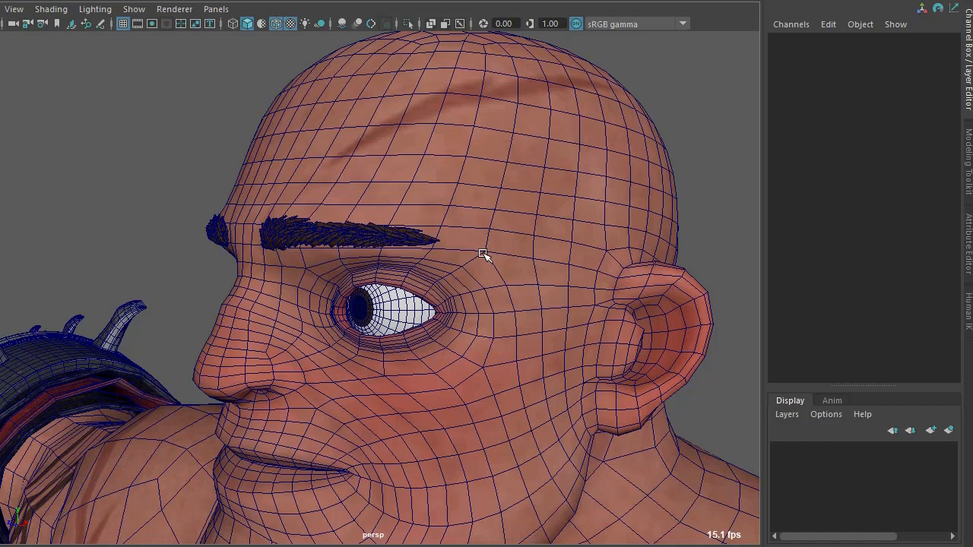
{"action": "mouse_move", "coordinate": [487, 247]}
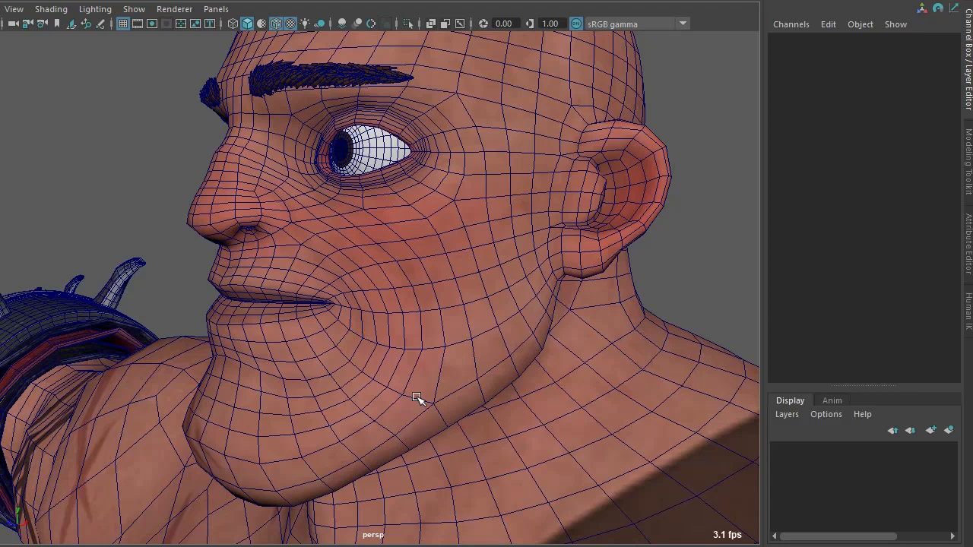
{"action": "mouse_move", "coordinate": [433, 383]}
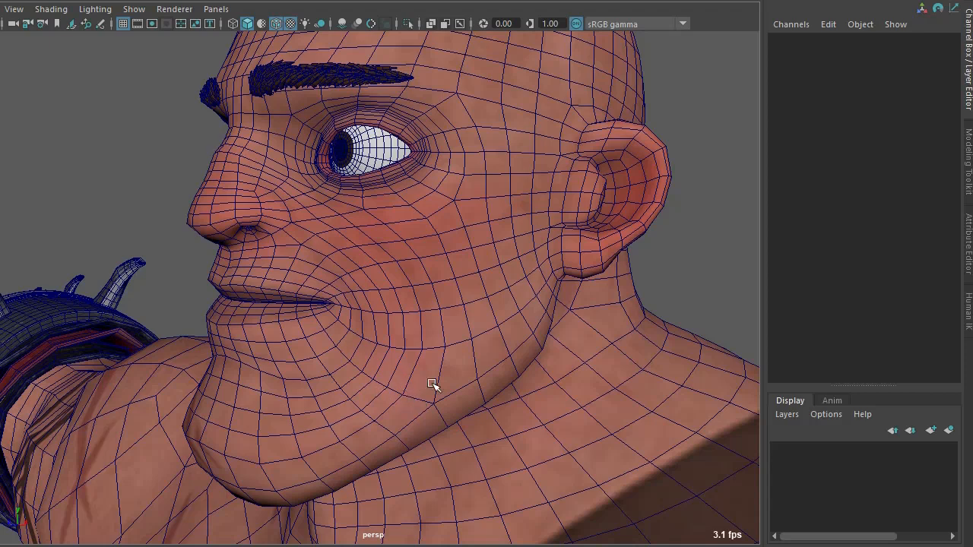
Orbit from the side profile back to a front view of the whole face.
{"action": "left_click_drag", "start_coordinate": [433, 383], "coordinate": [480, 316]}
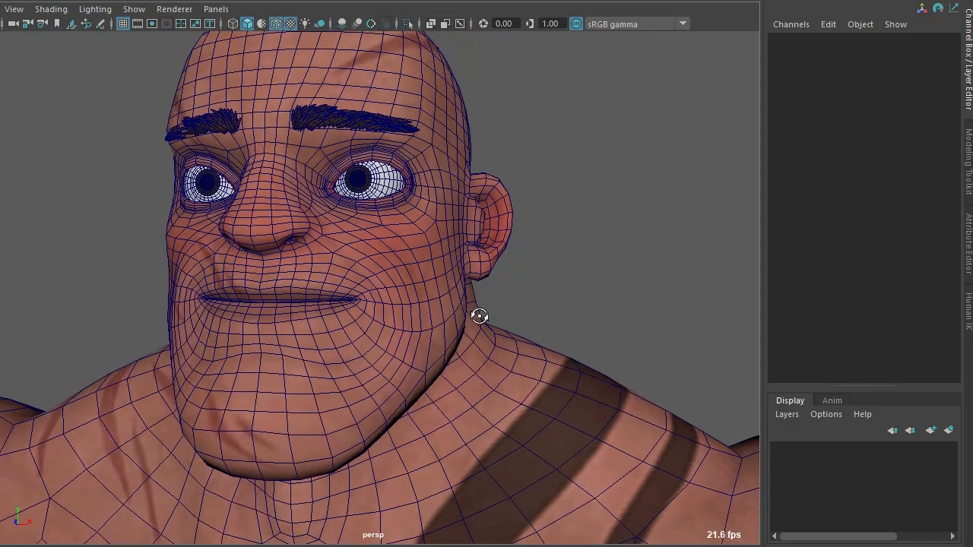